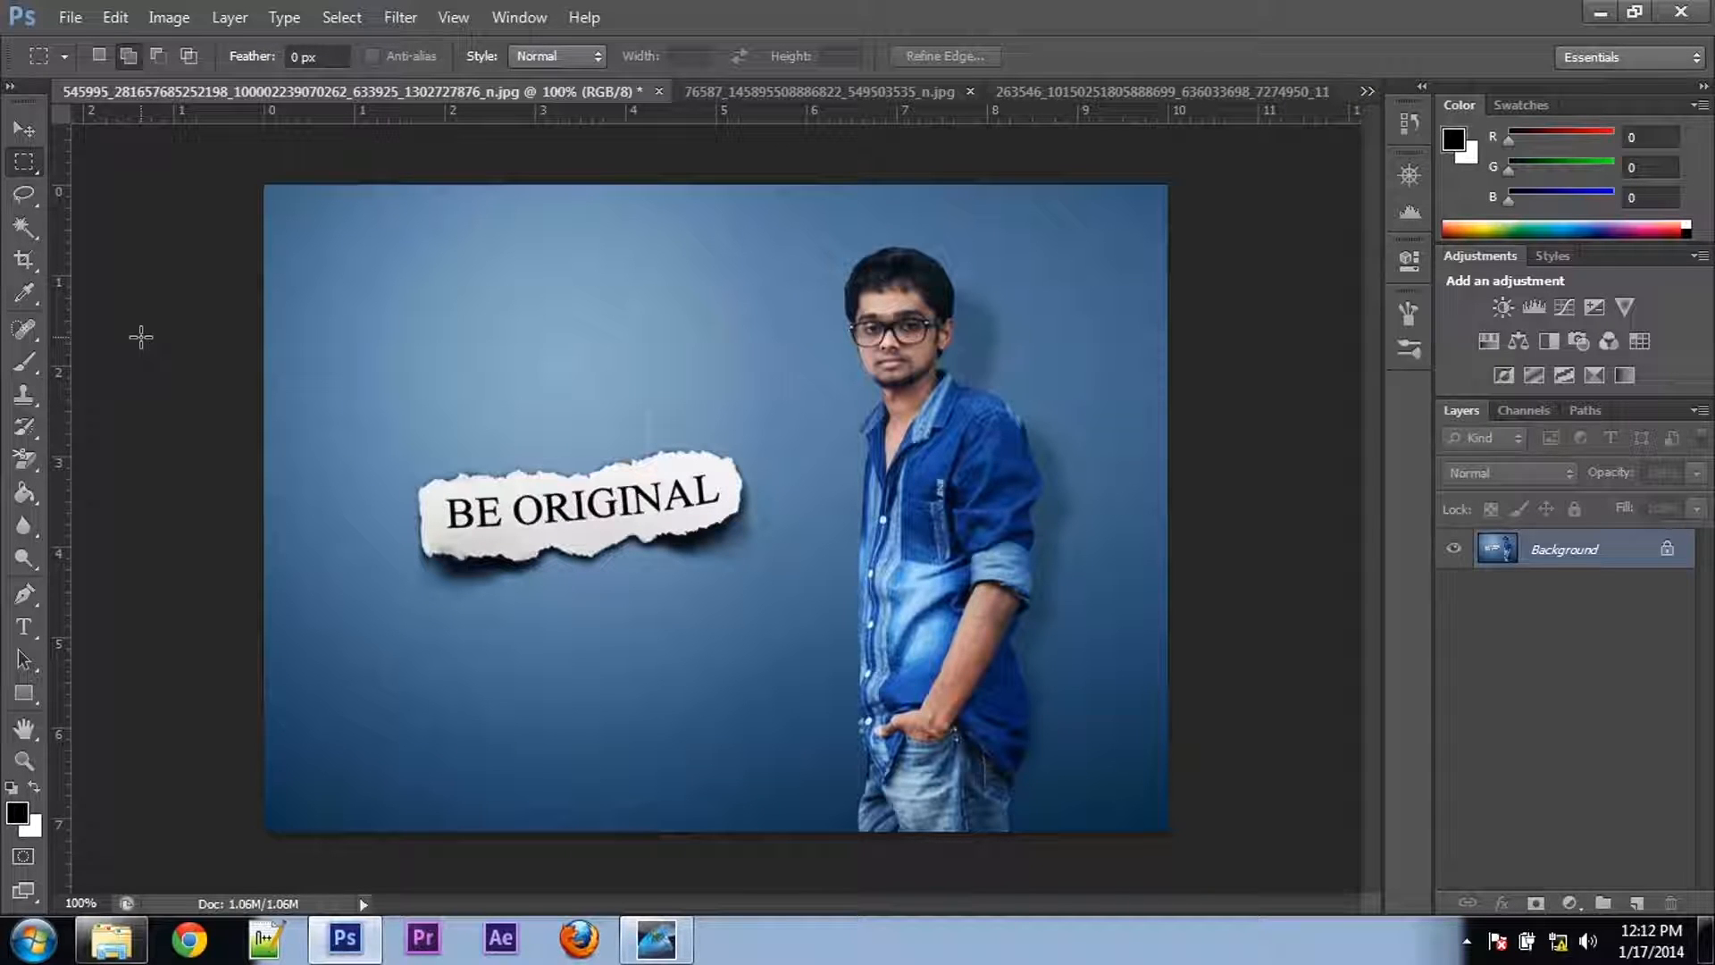
{"action": "mouse_move", "coordinate": [779, 377]}
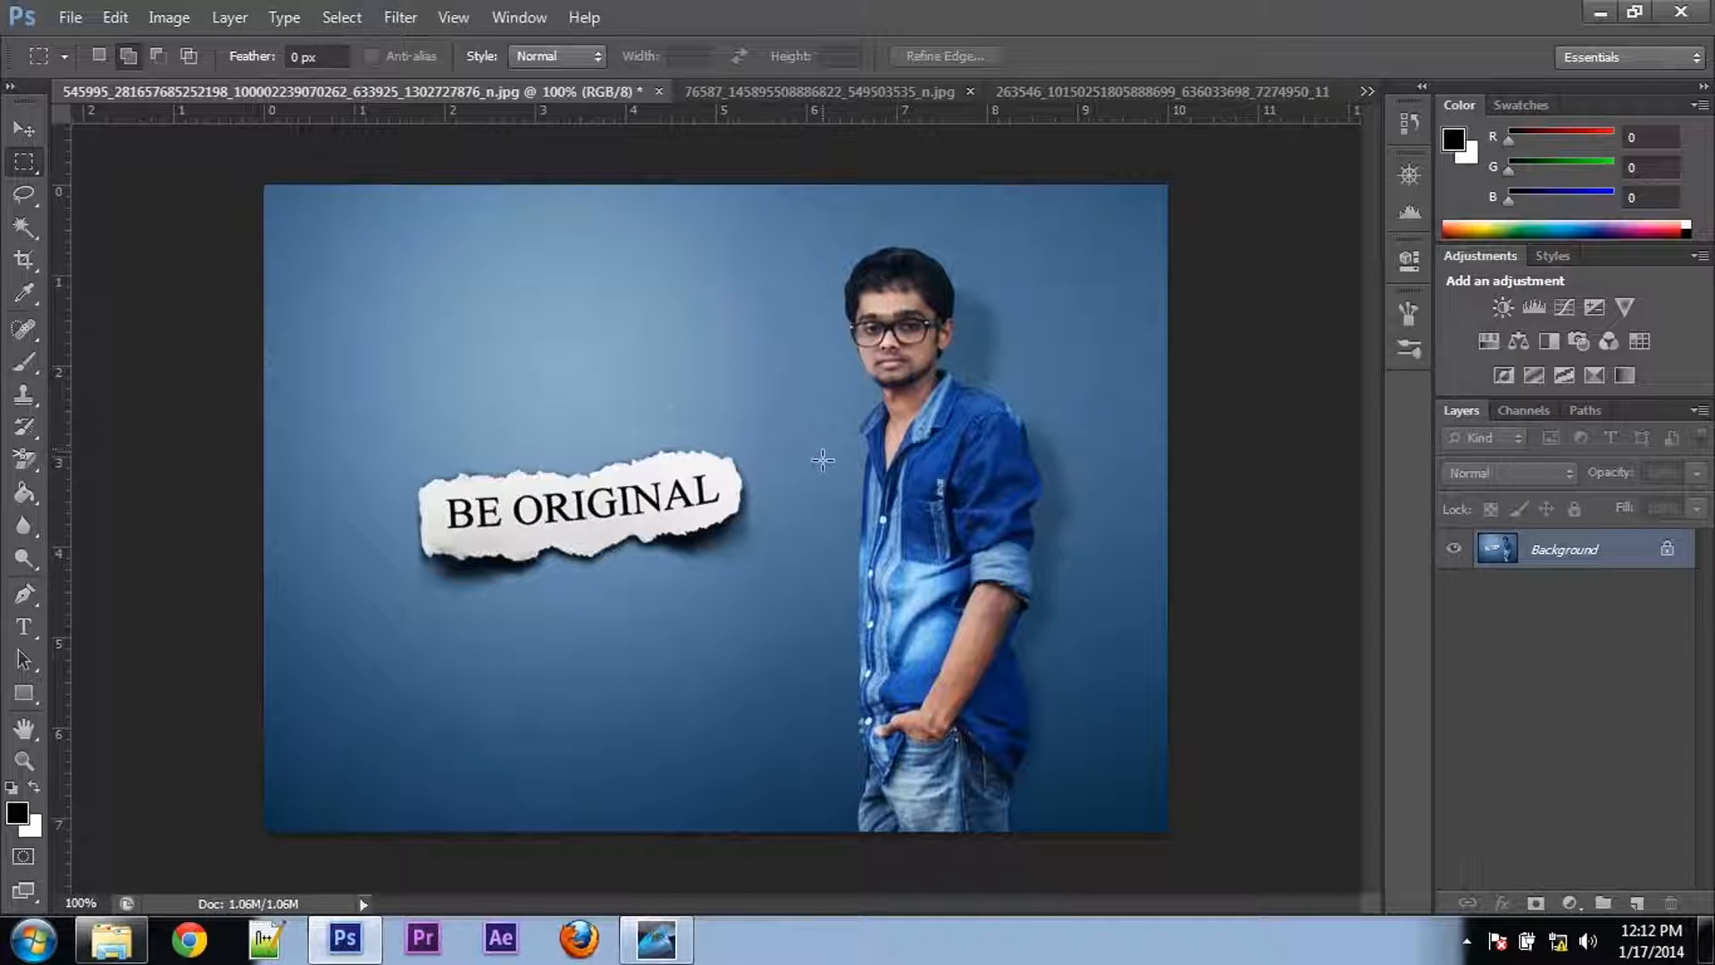
{"action": "mouse_move", "coordinate": [807, 346]}
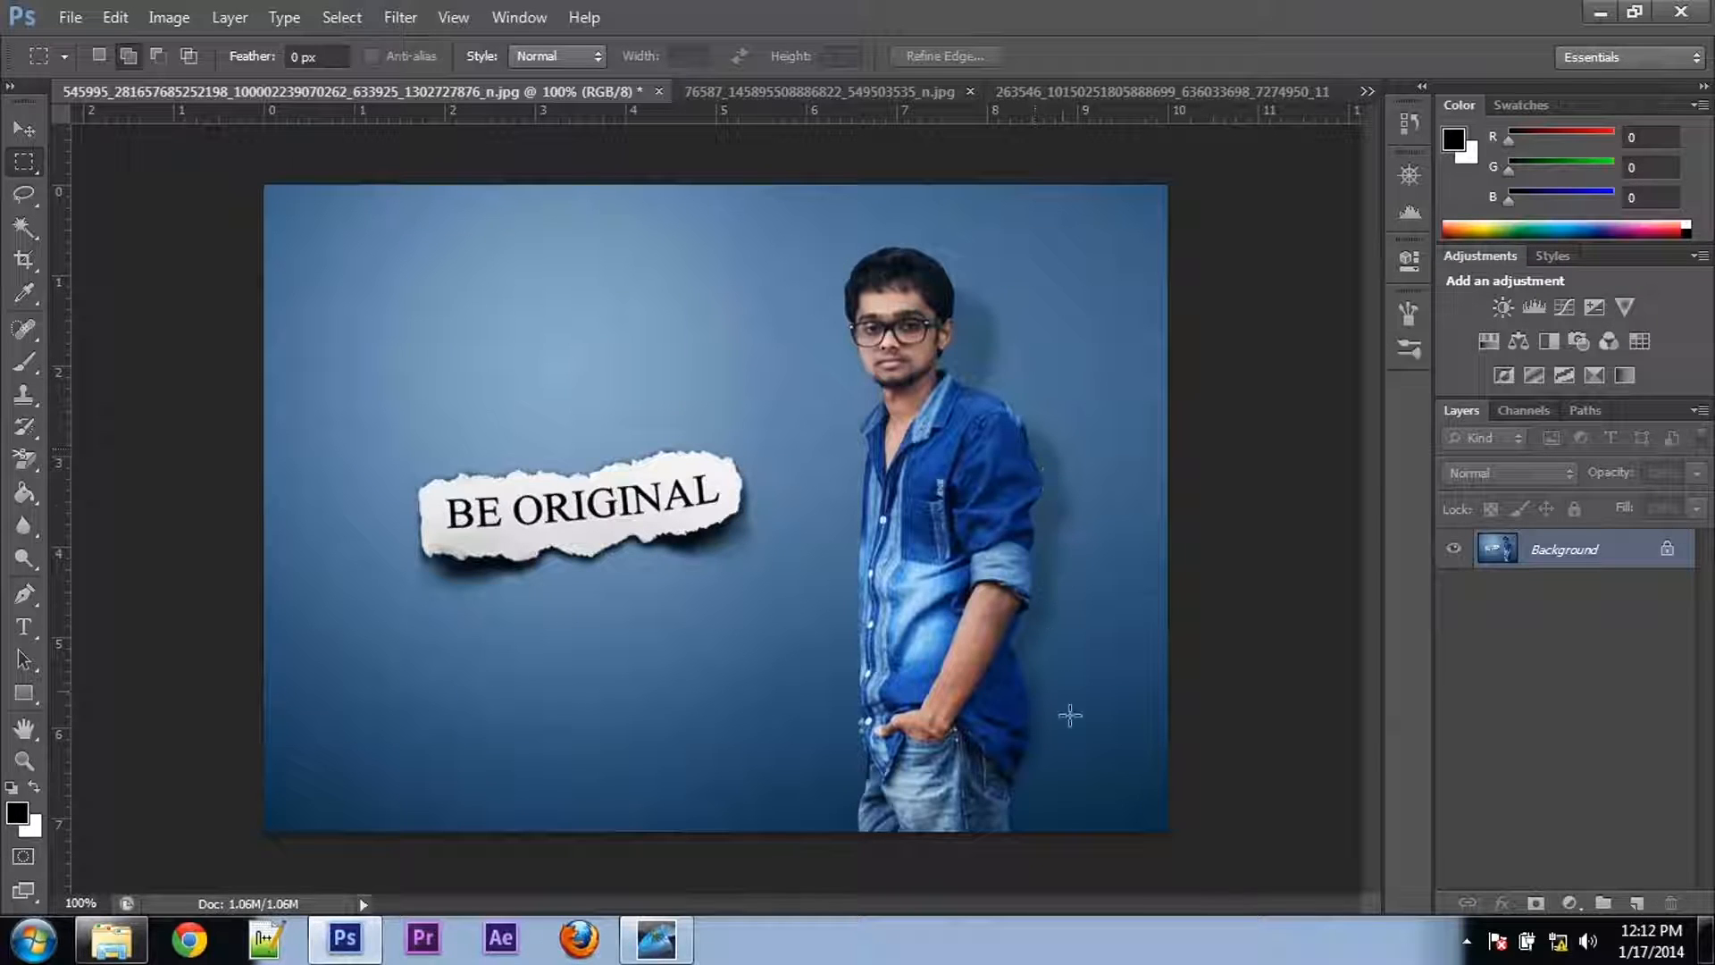
{"action": "mouse_move", "coordinate": [467, 400]}
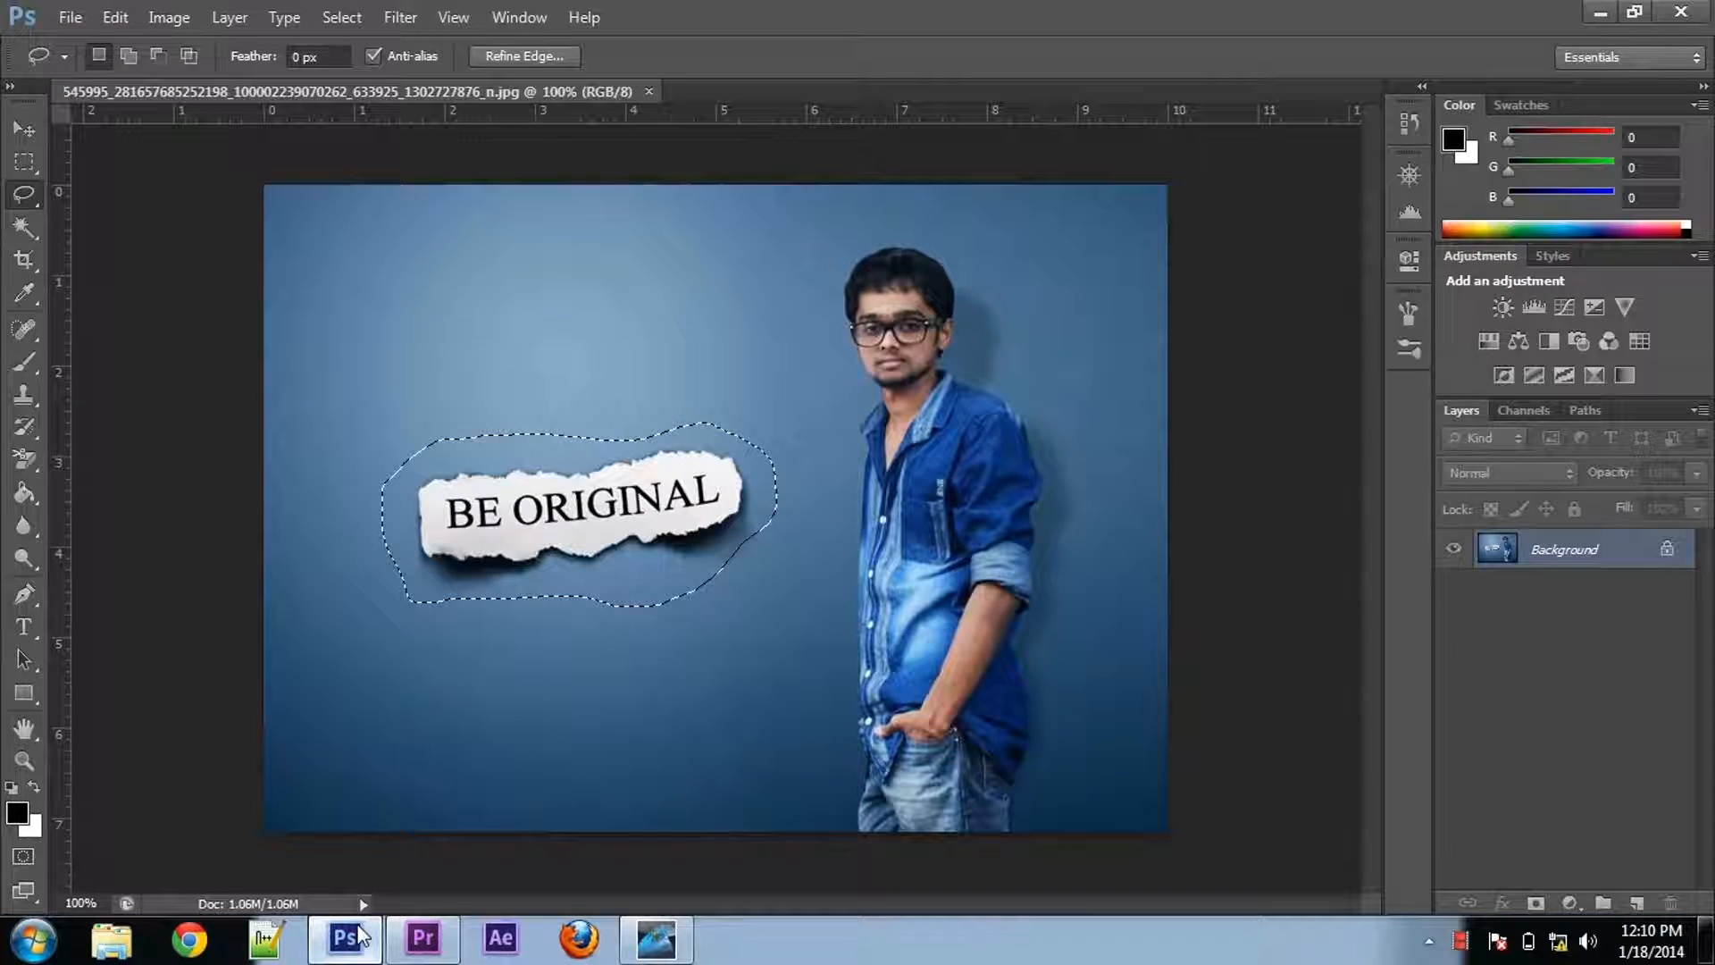
- Content-Aware fill the selected BE ORIGINAL note with the surrounding blue wall
{"action": "key", "text": "shift+f5"}
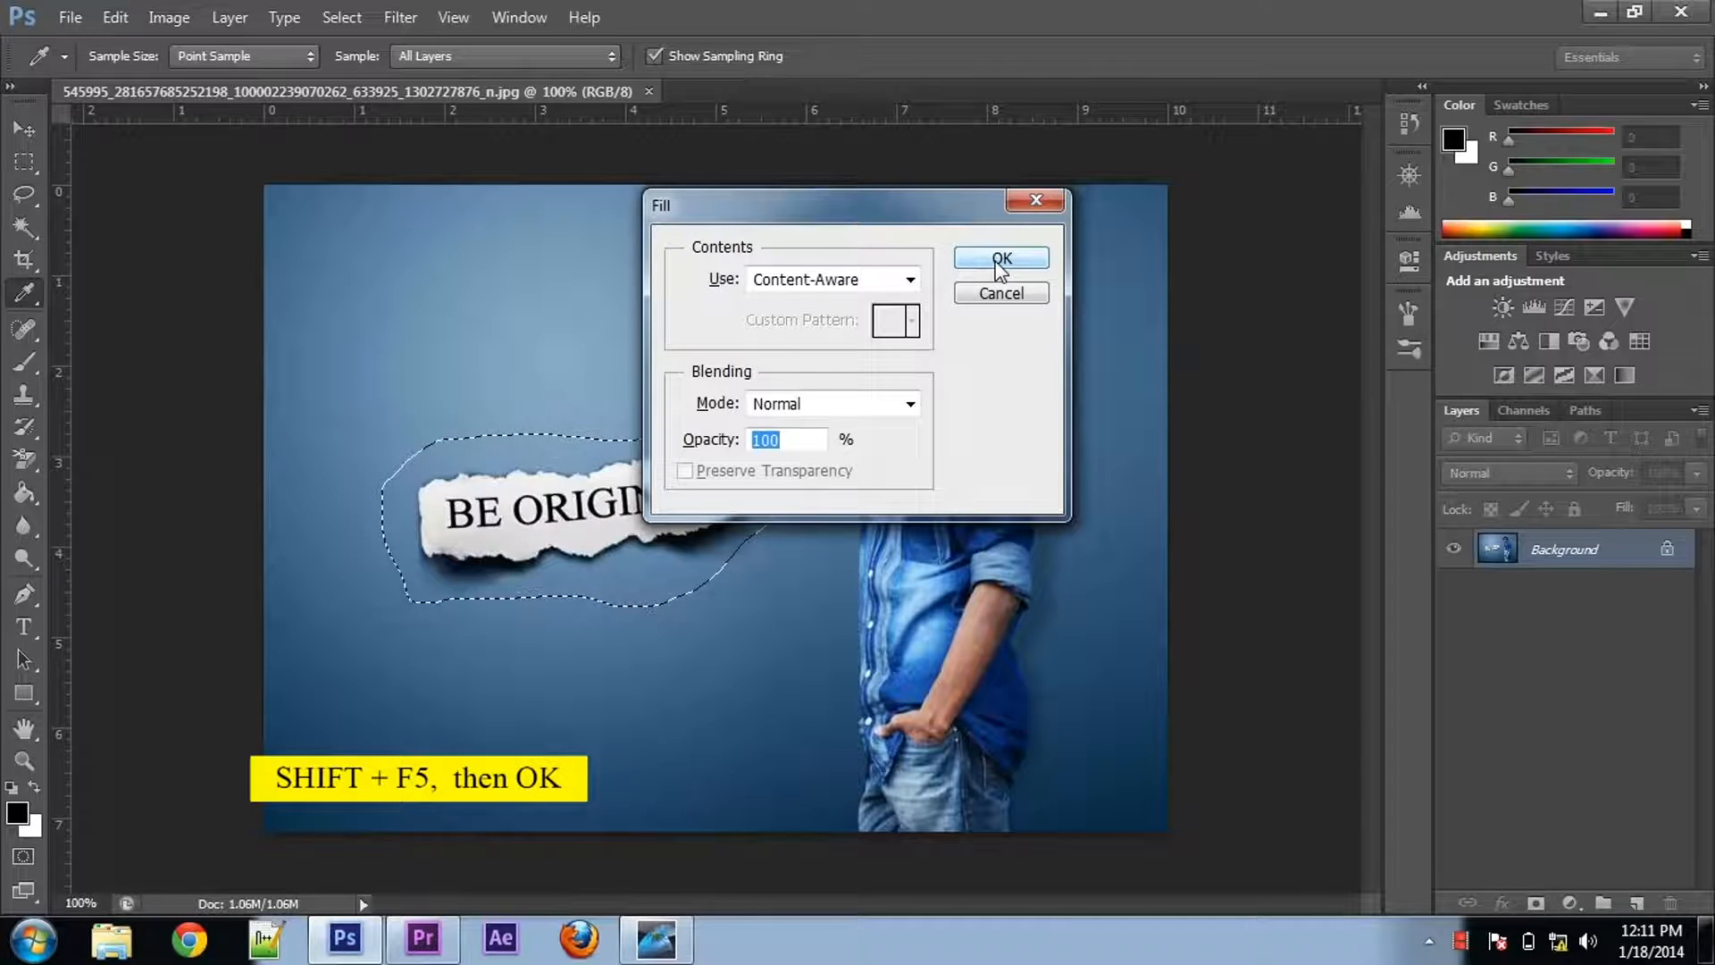
{"action": "left_click", "coordinate": [1000, 258]}
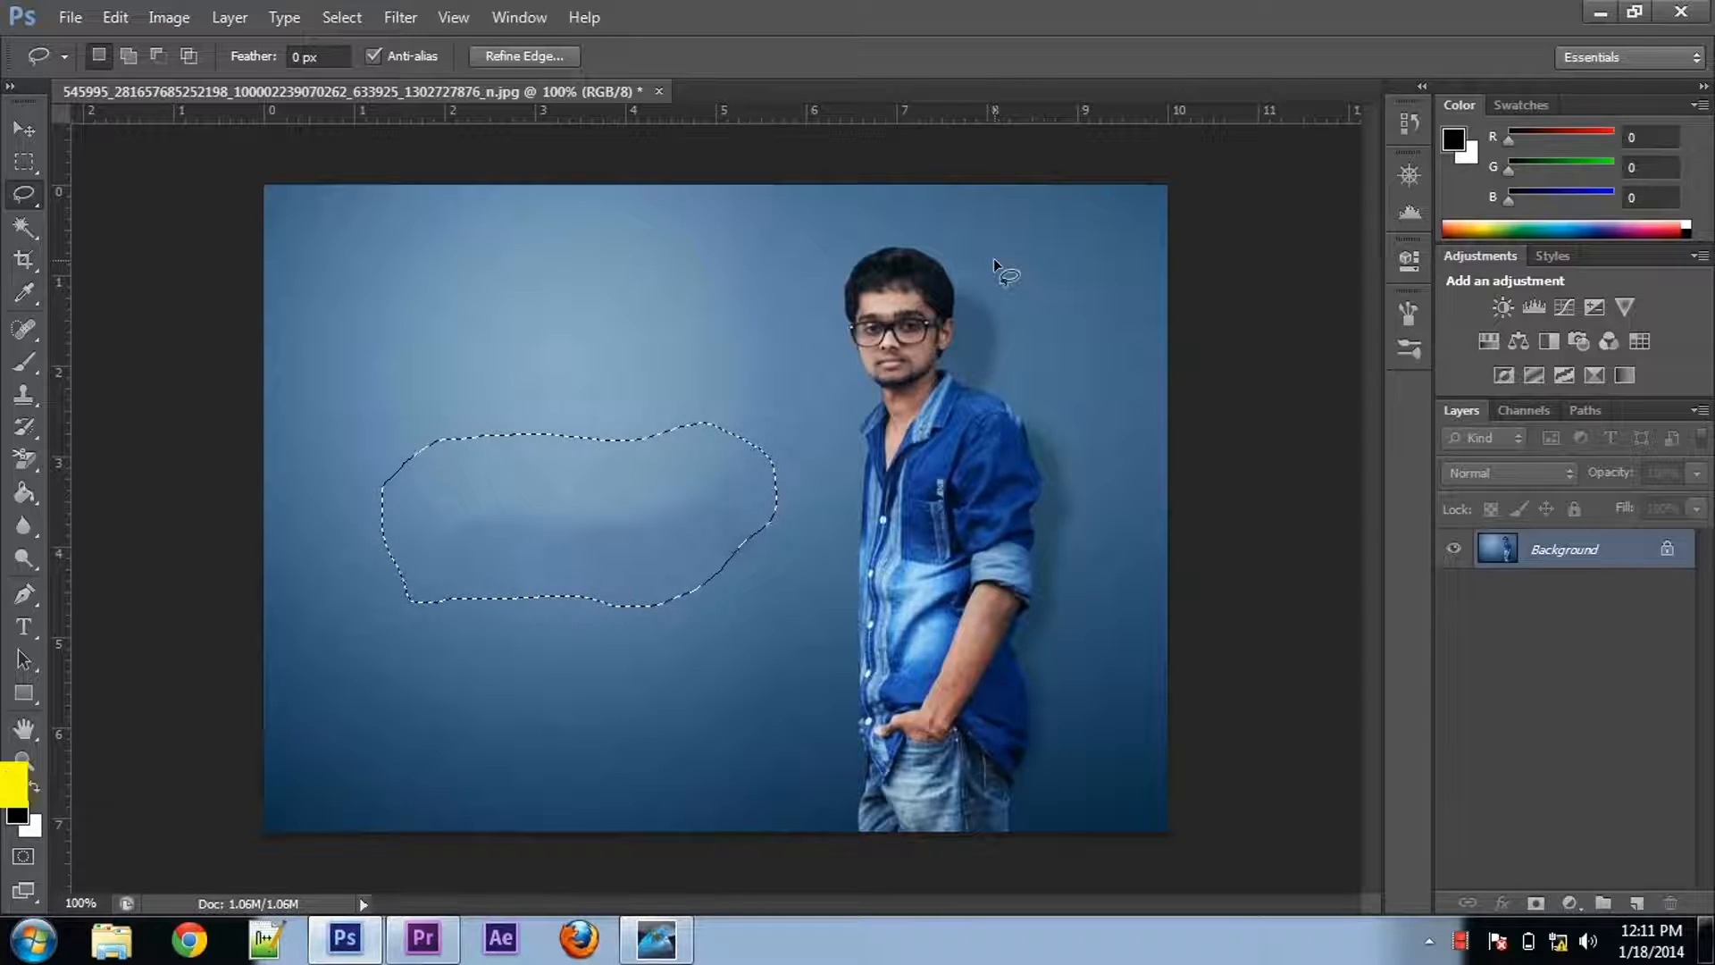
- Deselect the filled note, then Content-Aware fill the selected man's area with blue wall
{"action": "key", "text": "ctrl+d"}
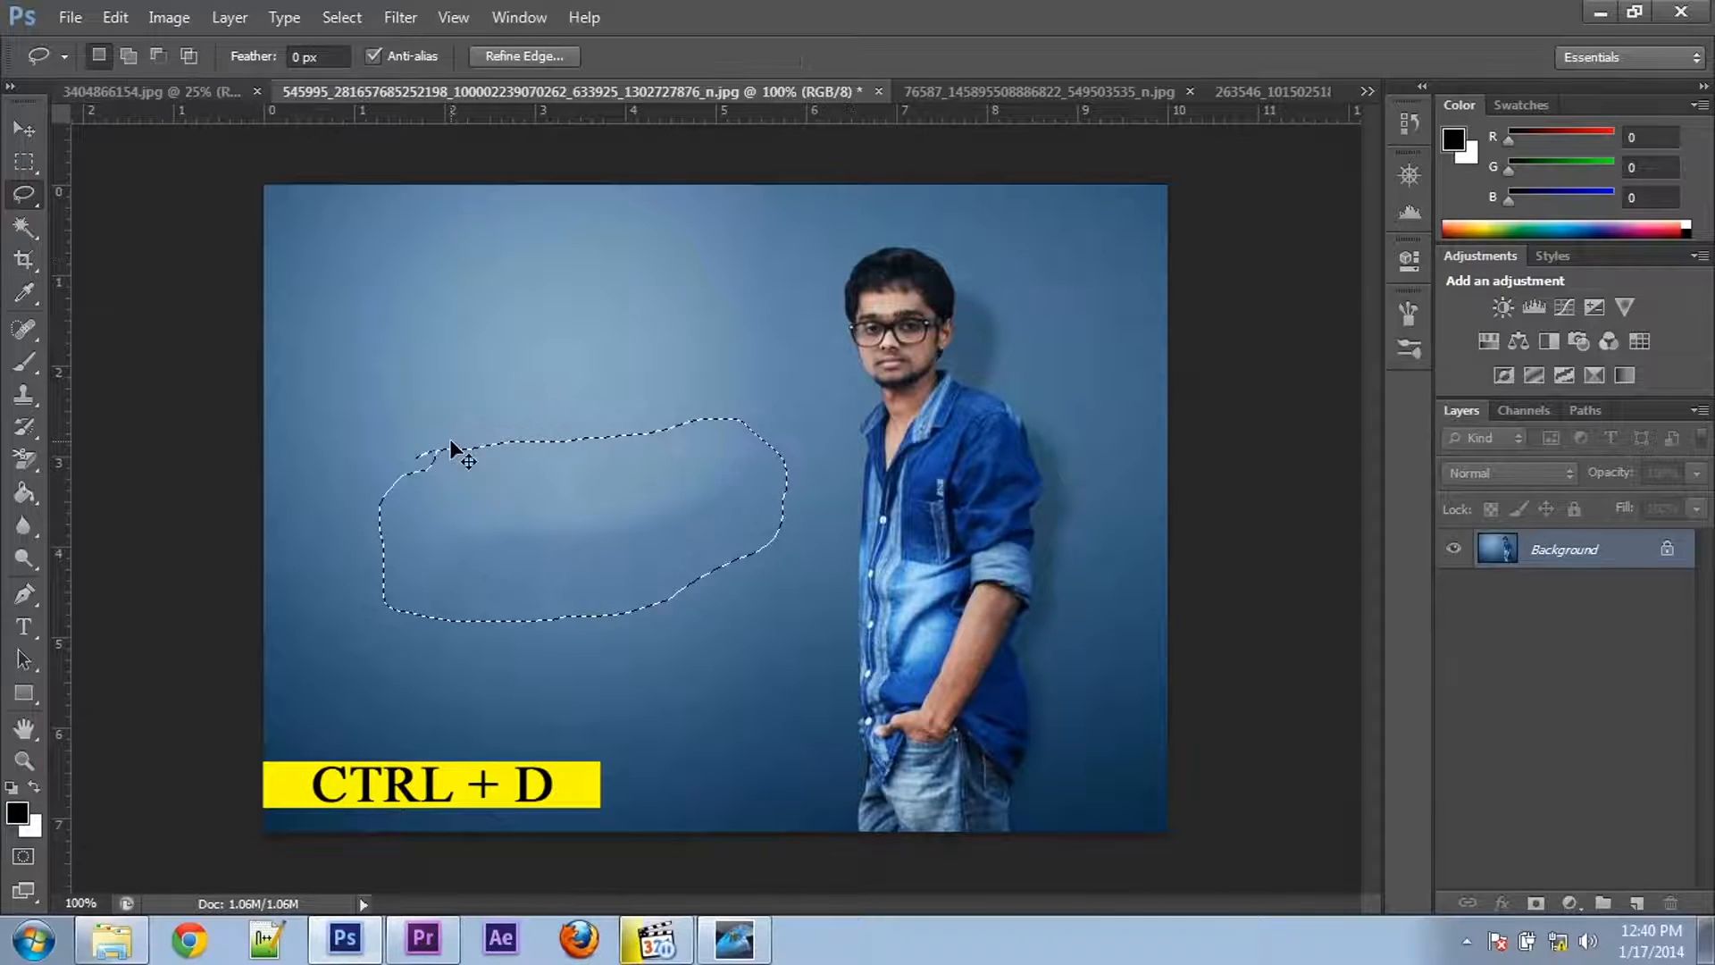
{"action": "key", "text": "ctrl+d"}
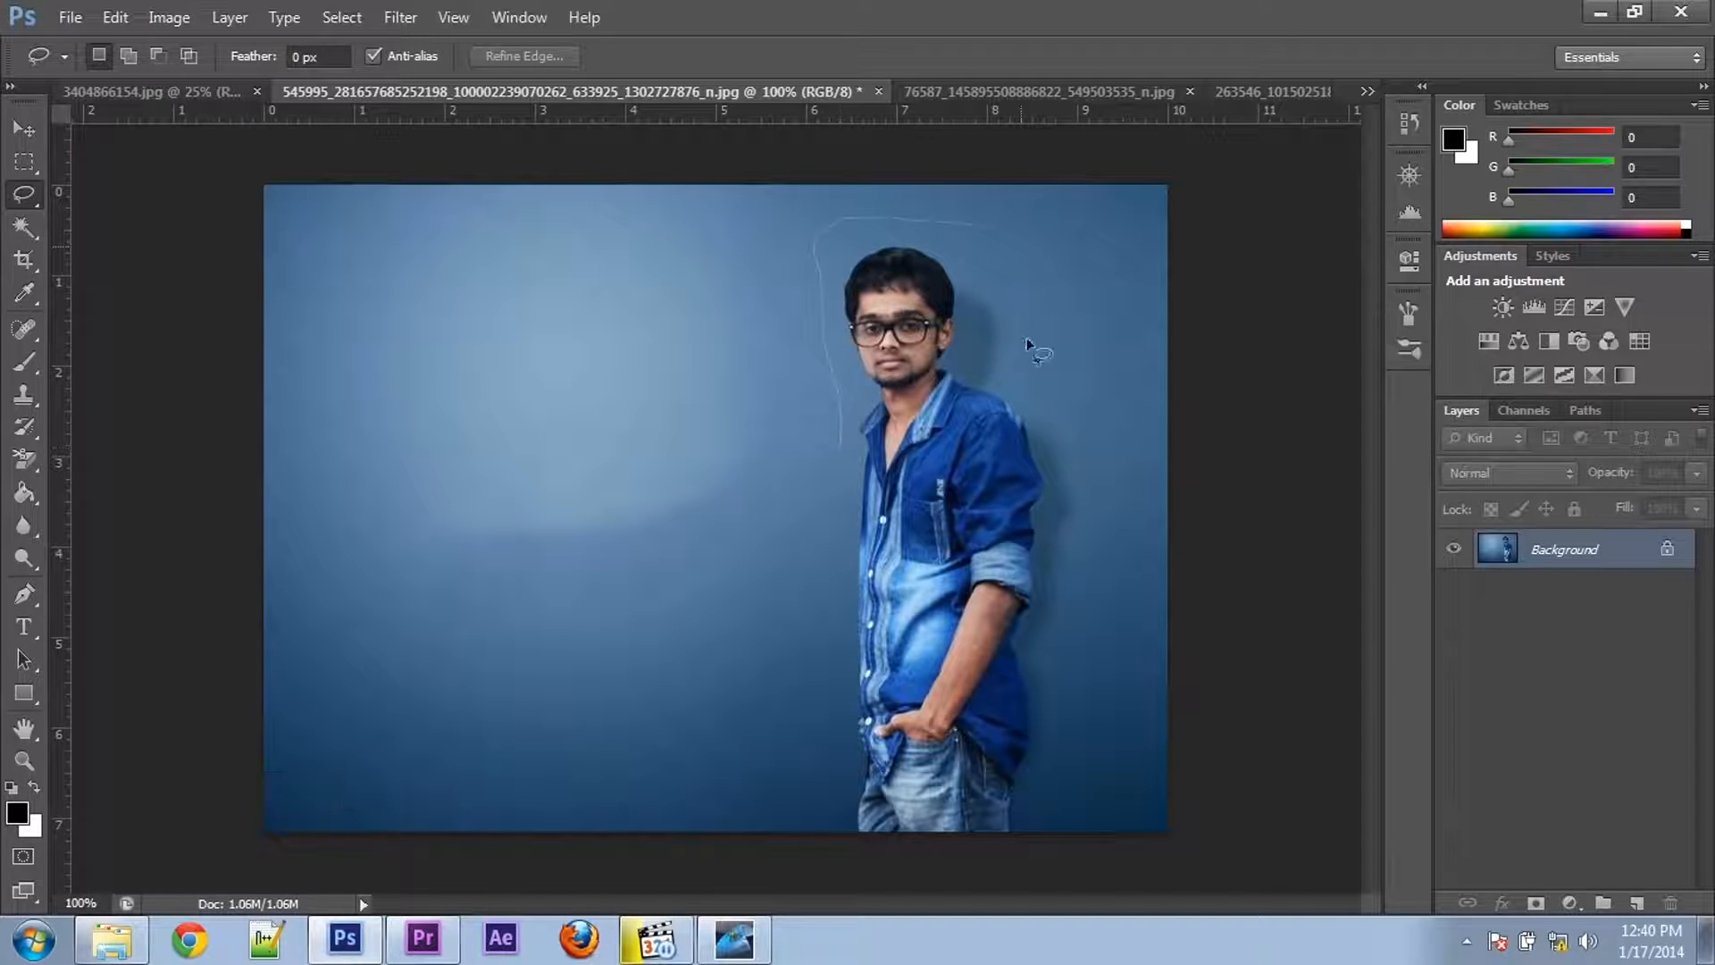
{"action": "key", "text": "shift+f5"}
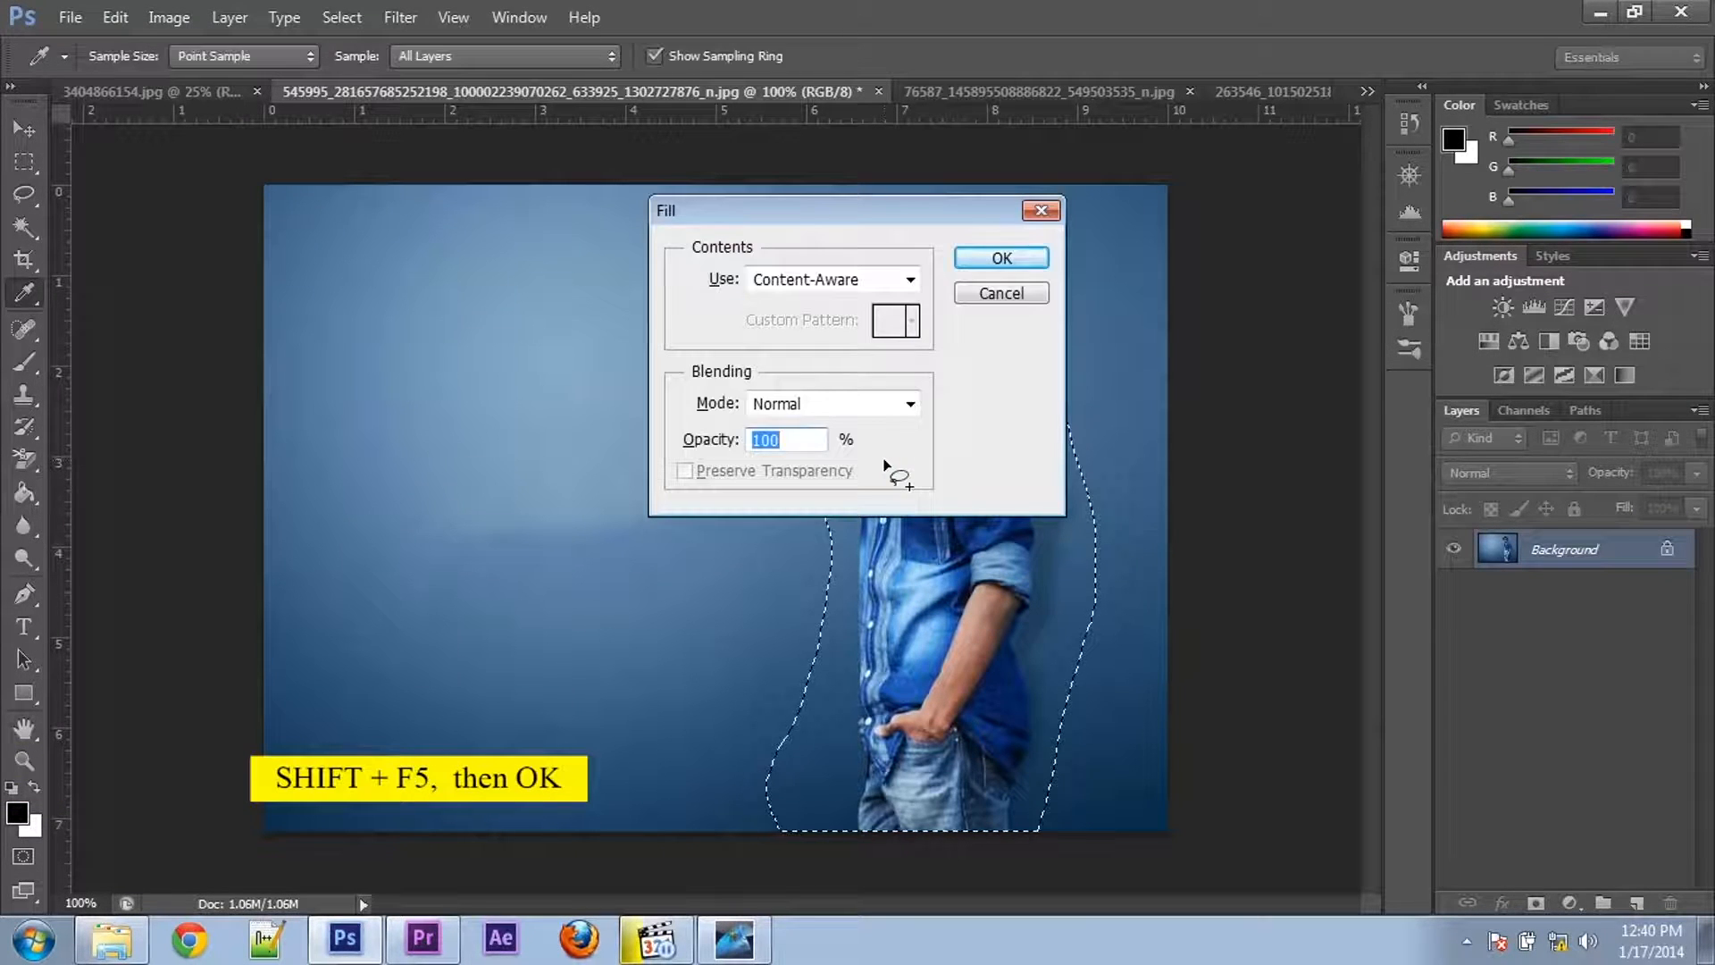
{"action": "left_click", "coordinate": [999, 257]}
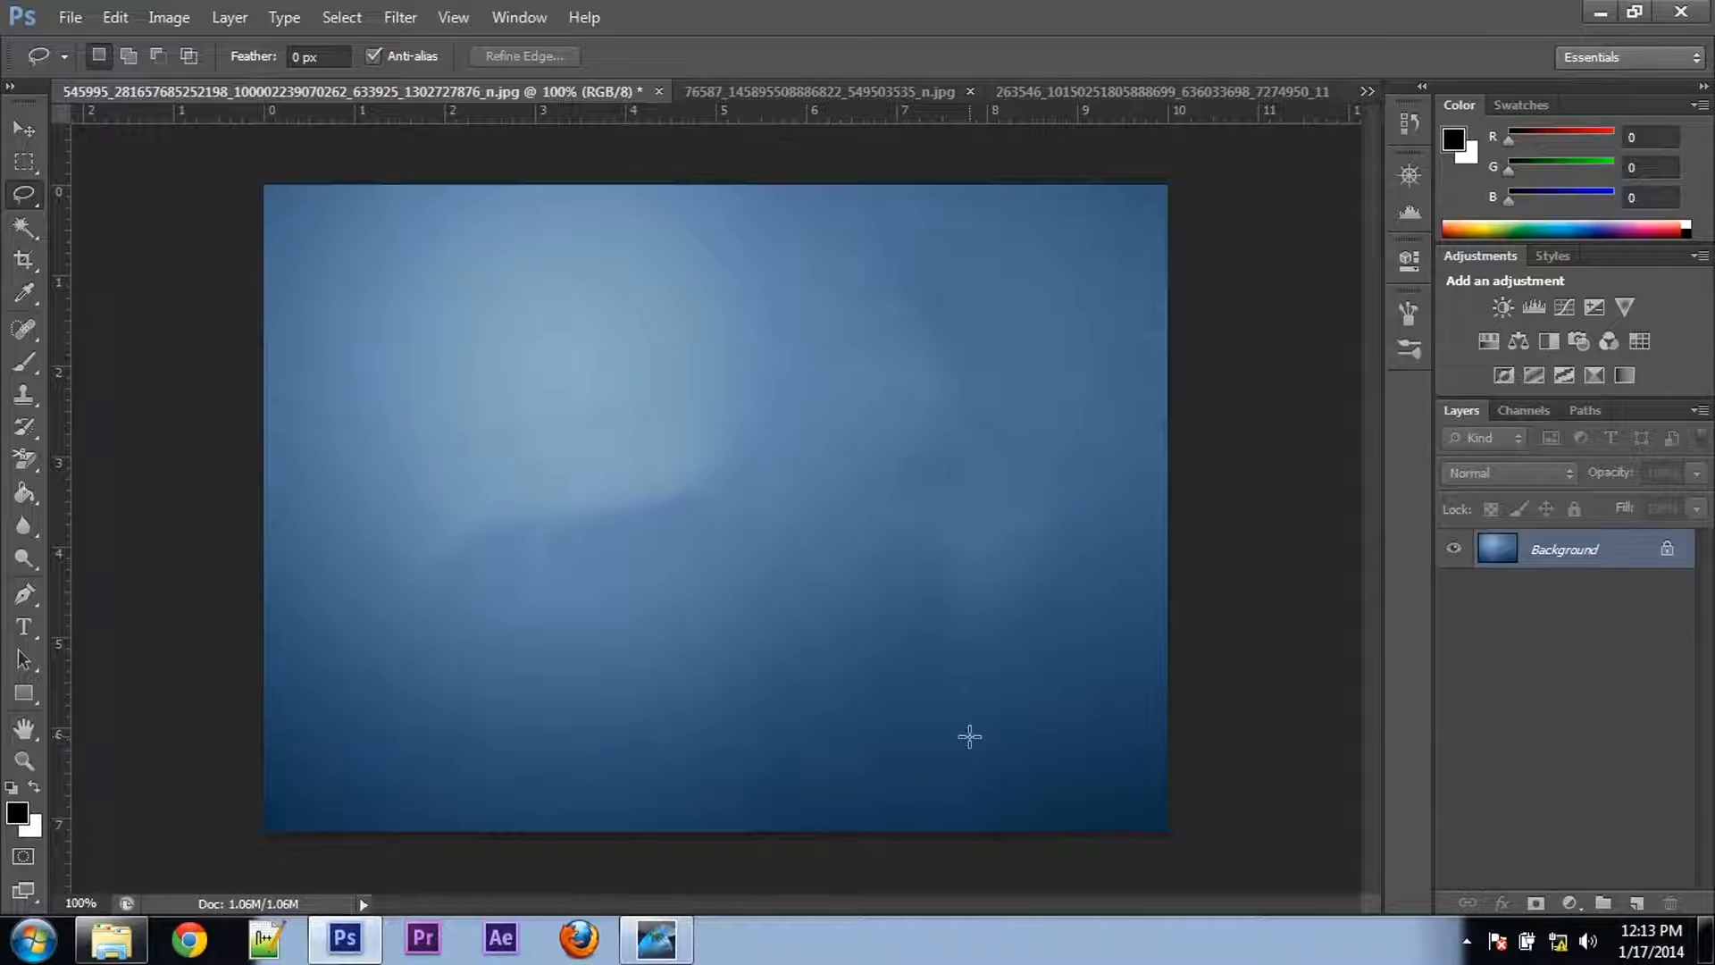
- Cycle through the 2FACE poster and wall photo tabs, ending on the cut-out woman document
{"action": "left_click", "coordinate": [765, 92]}
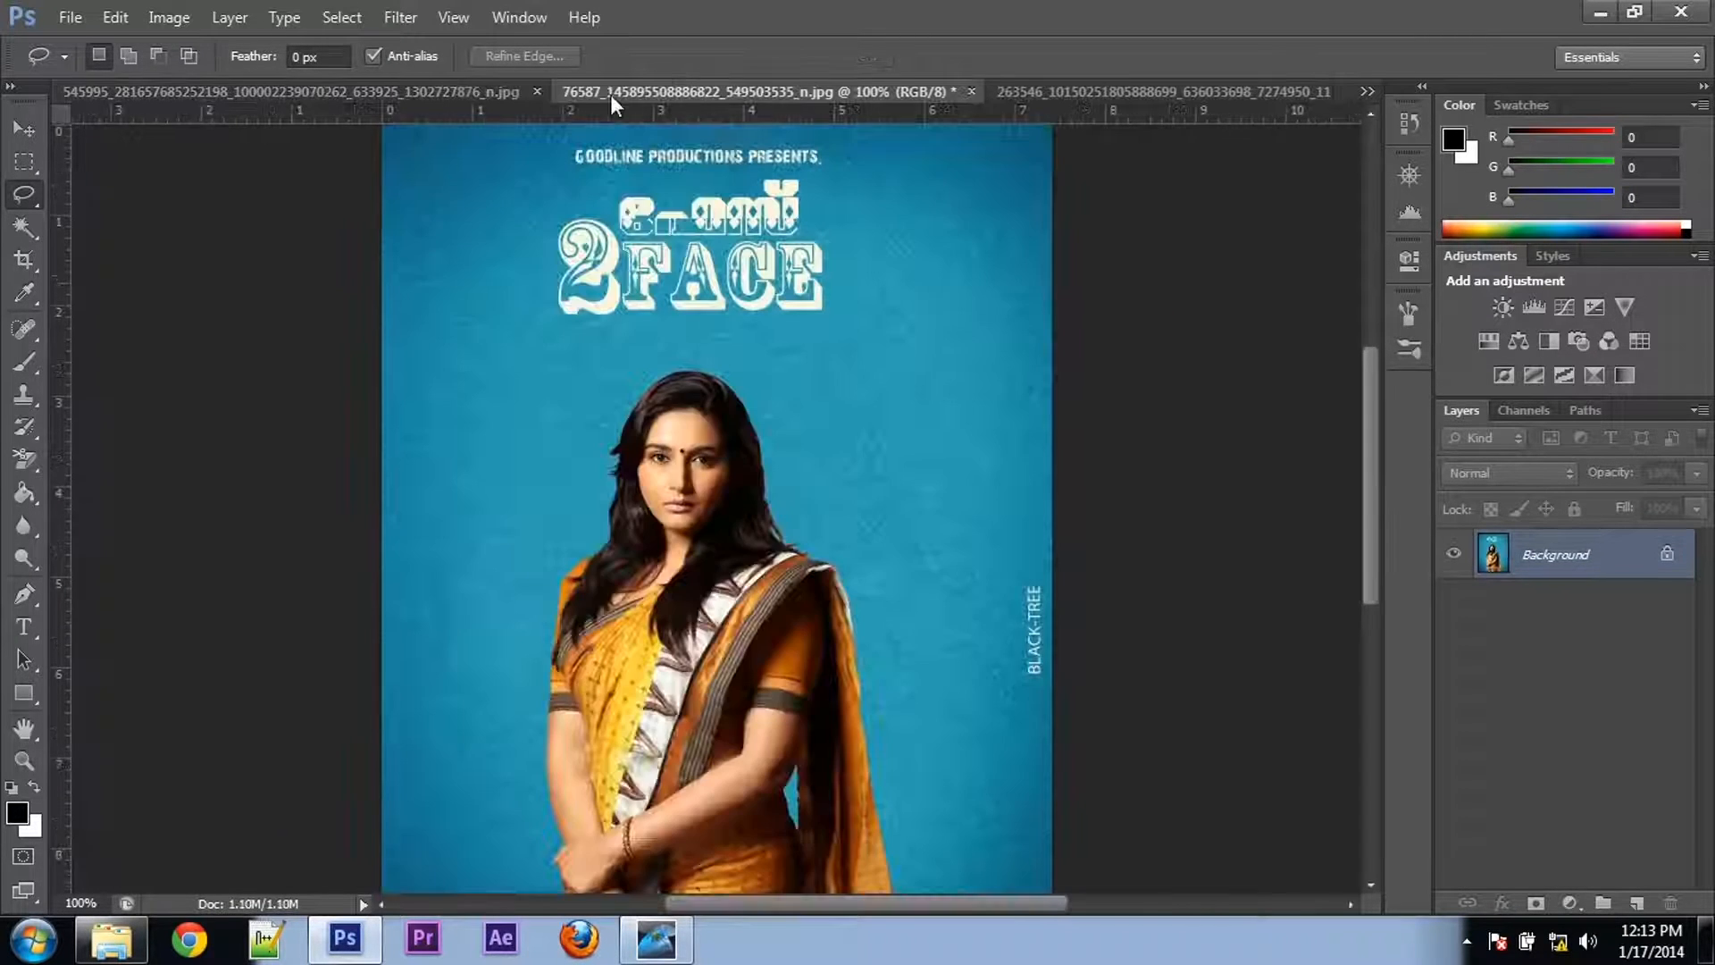
{"action": "left_click", "coordinate": [292, 92]}
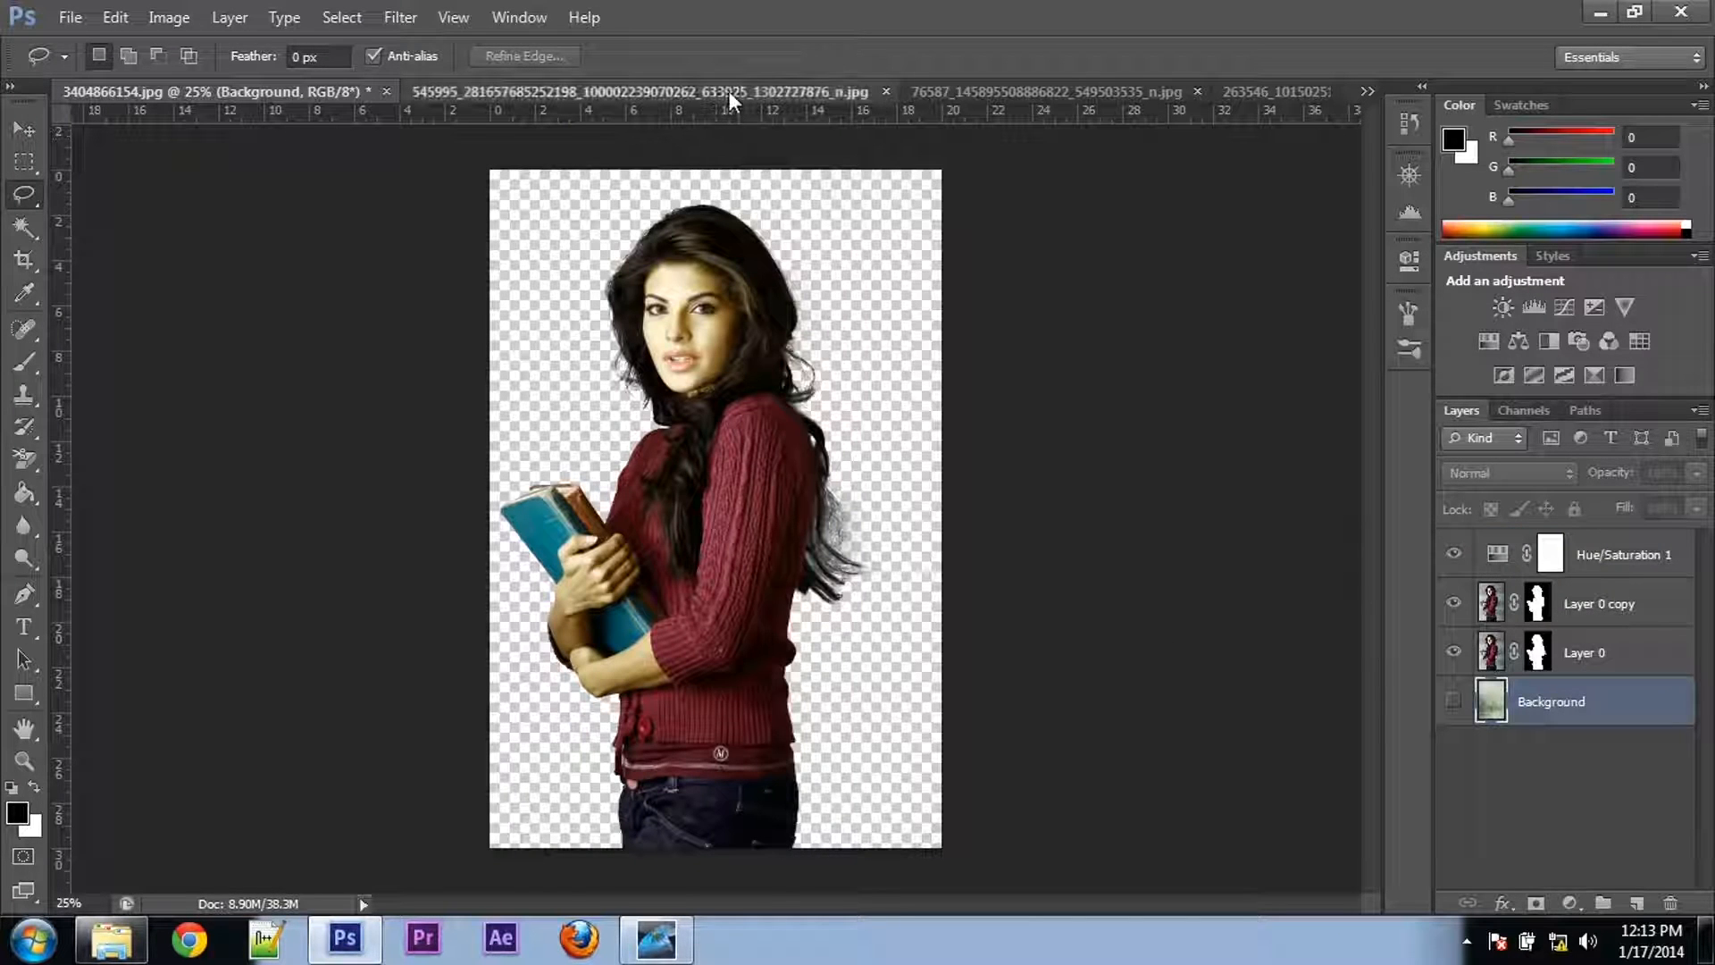
{"action": "left_click", "coordinate": [645, 92]}
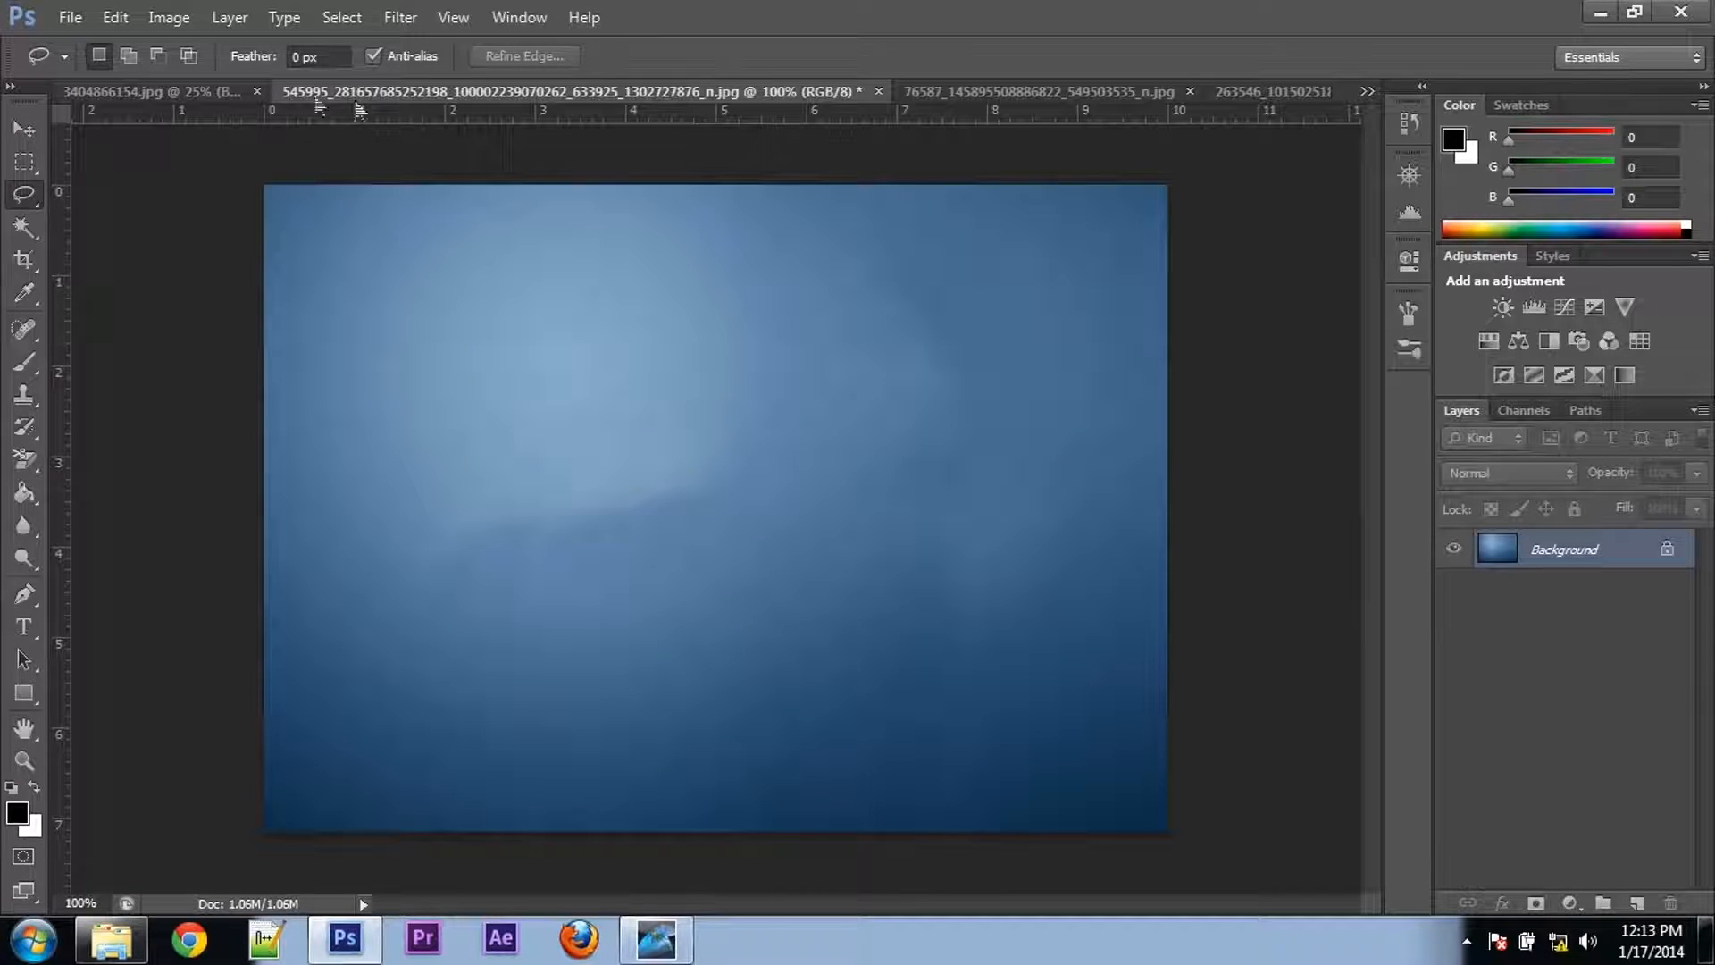
{"action": "left_click", "coordinate": [153, 92]}
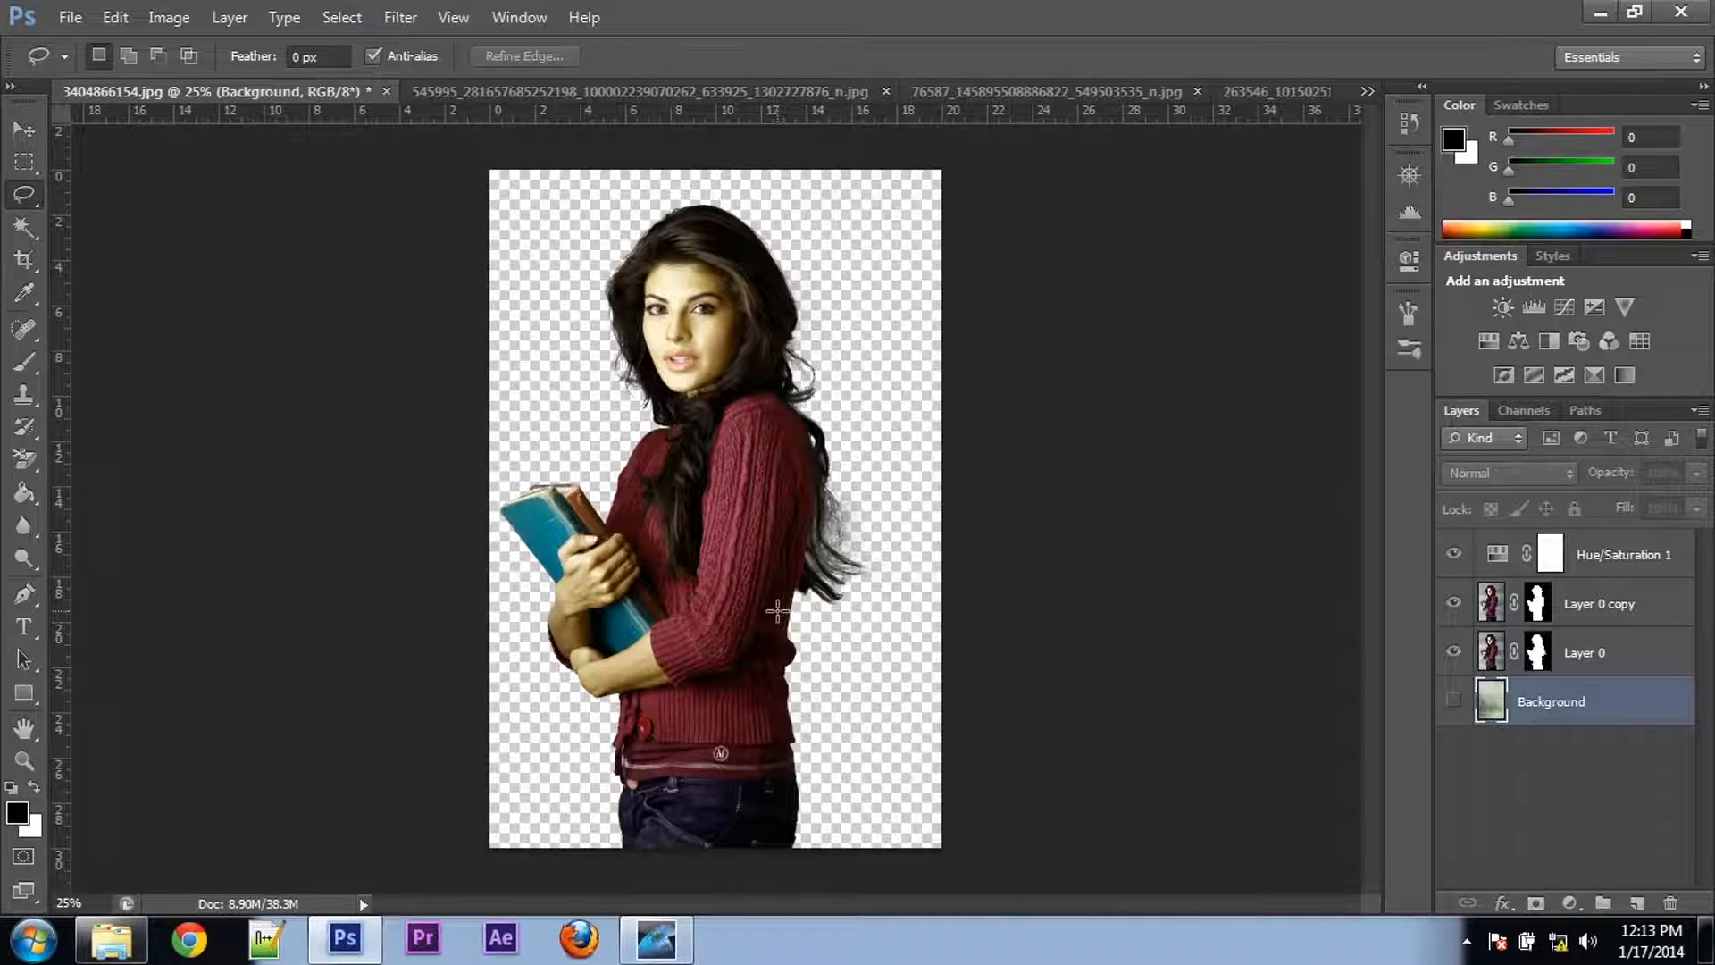
- Duplicate the wall's Background layer to the other document, accepting the profile conversion
{"action": "right_click", "coordinate": [1560, 549]}
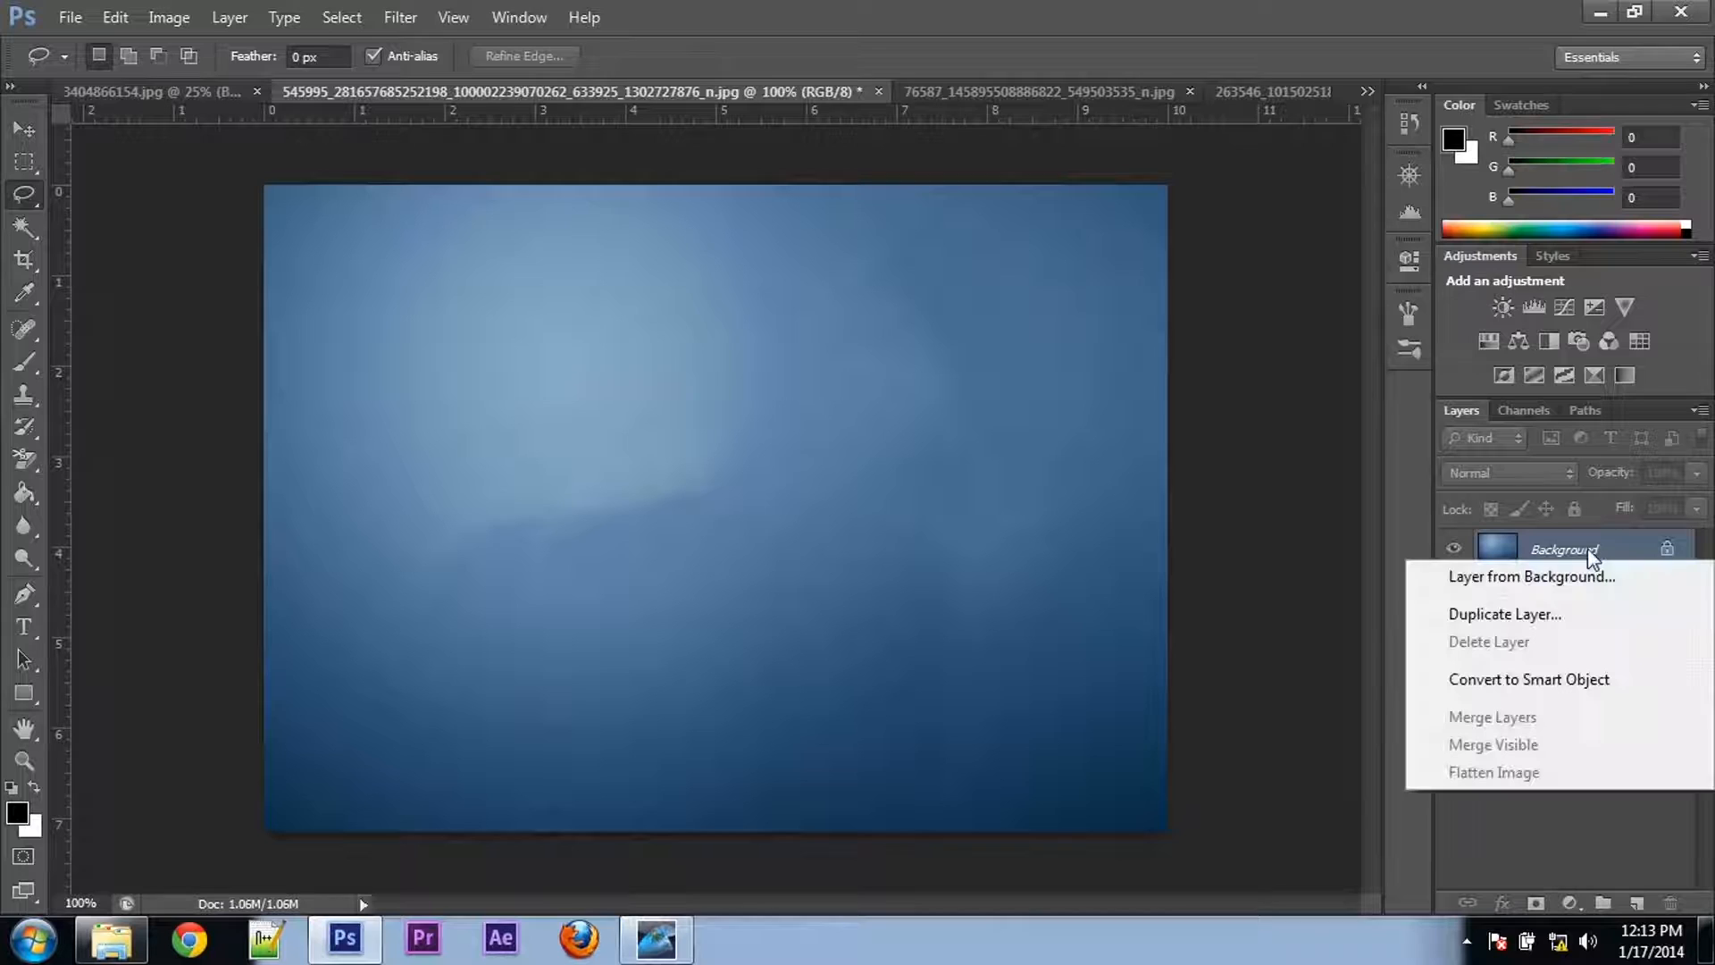
{"action": "left_click", "coordinate": [1505, 613]}
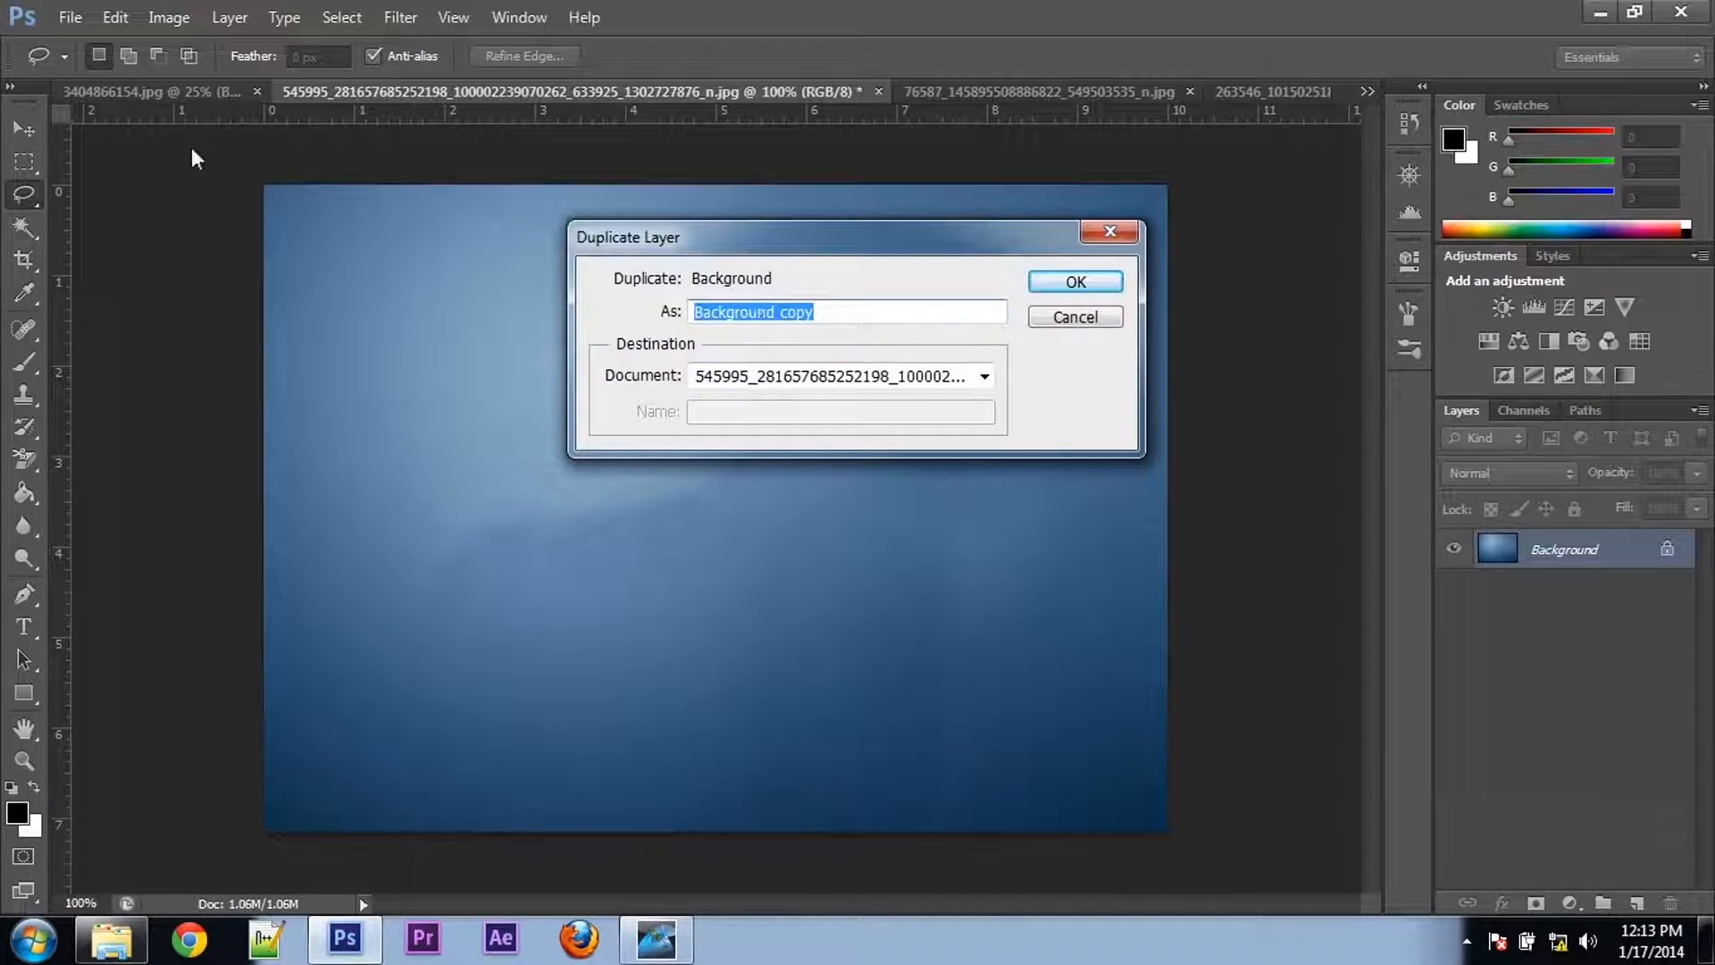
{"action": "left_click", "coordinate": [1074, 281]}
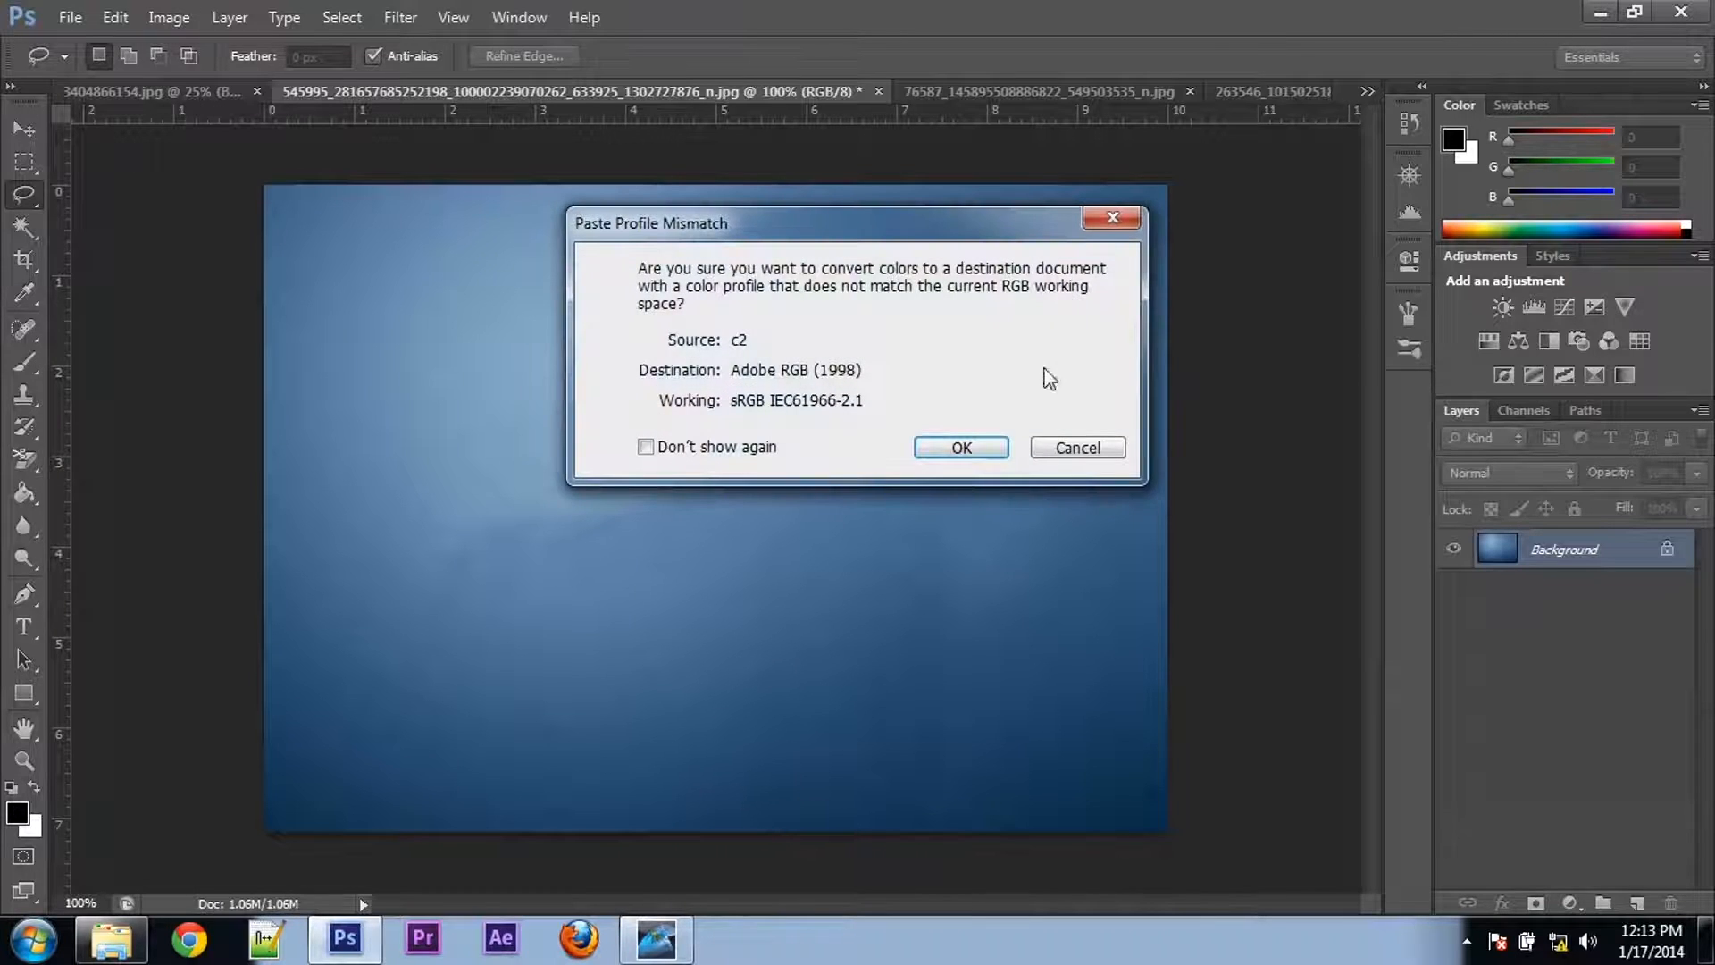
{"action": "left_click", "coordinate": [960, 448]}
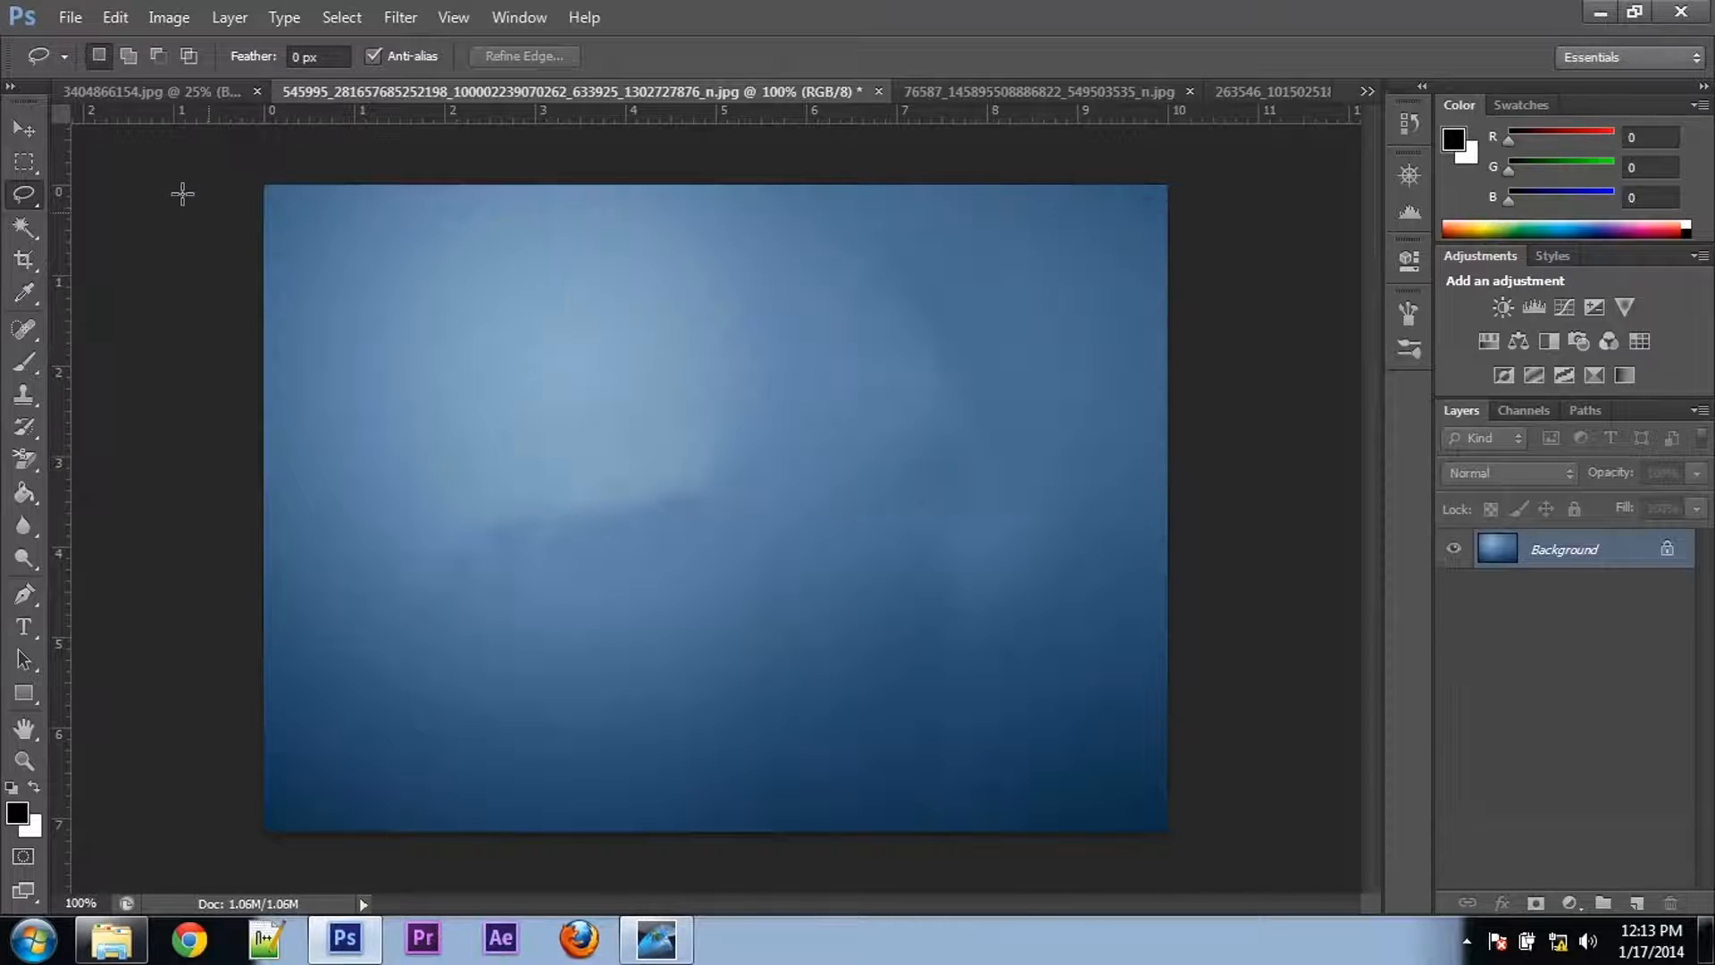